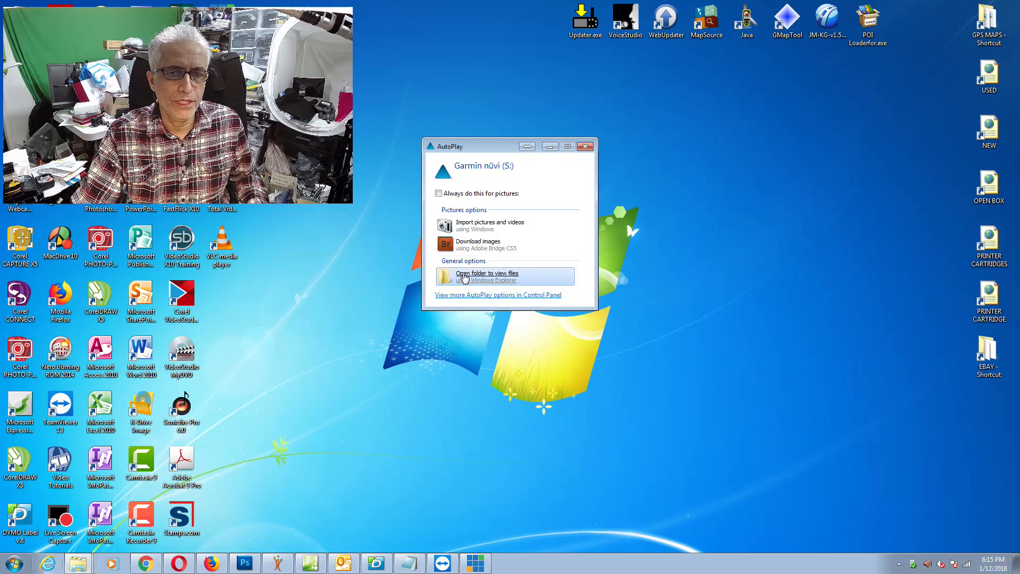
# - Open the Garmin nüvi drive's folder and launch GarminMapUpdater.exe from it
pyautogui.click(487, 277)
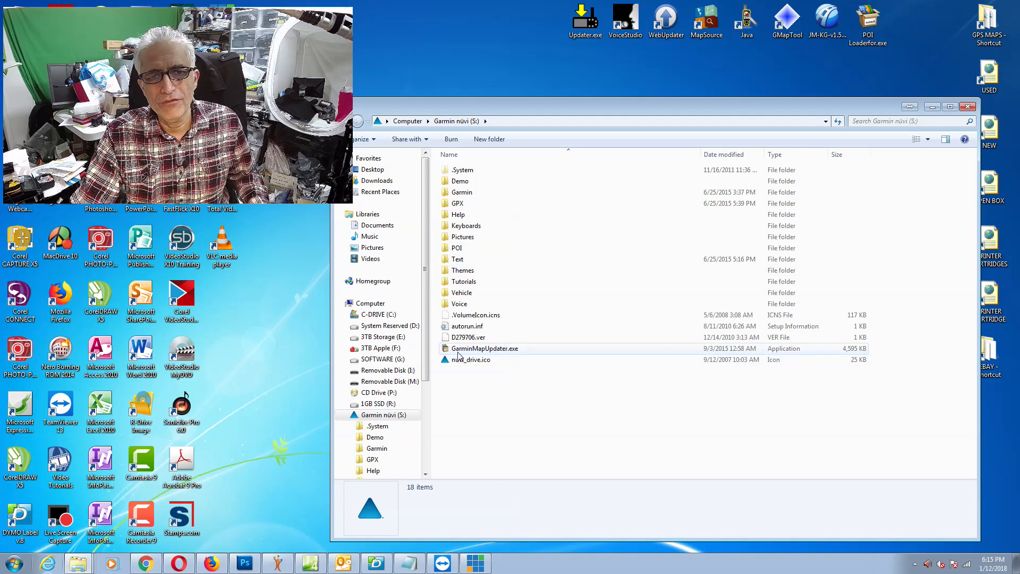
pyautogui.moveTo(524, 353)
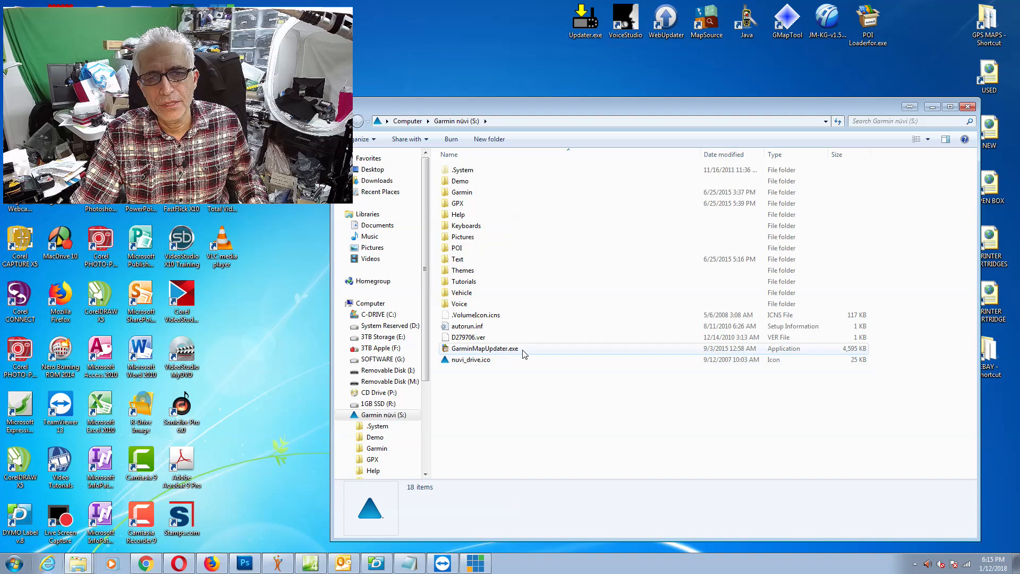
pyautogui.moveTo(482, 352)
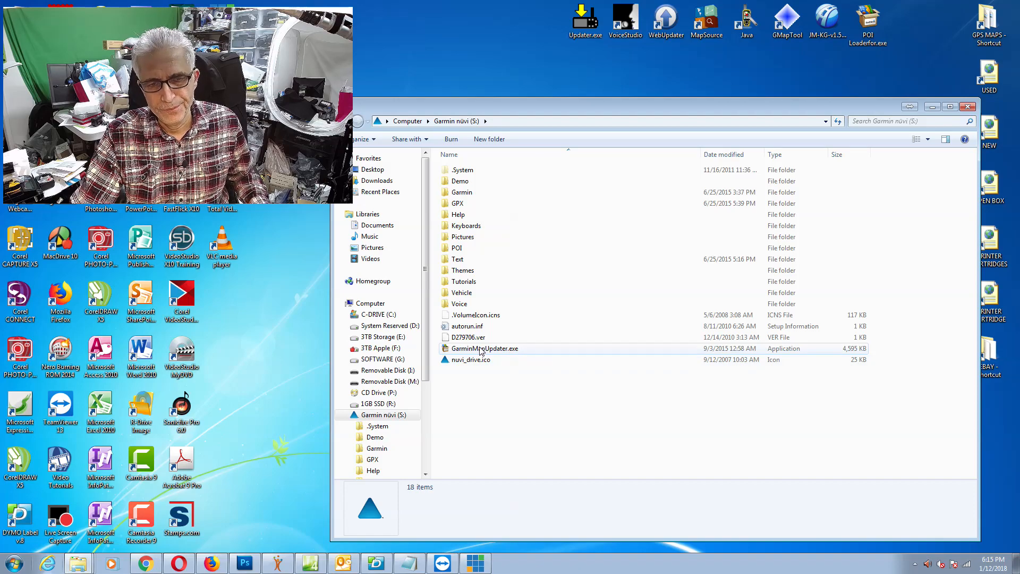
pyautogui.doubleClick(484, 349)
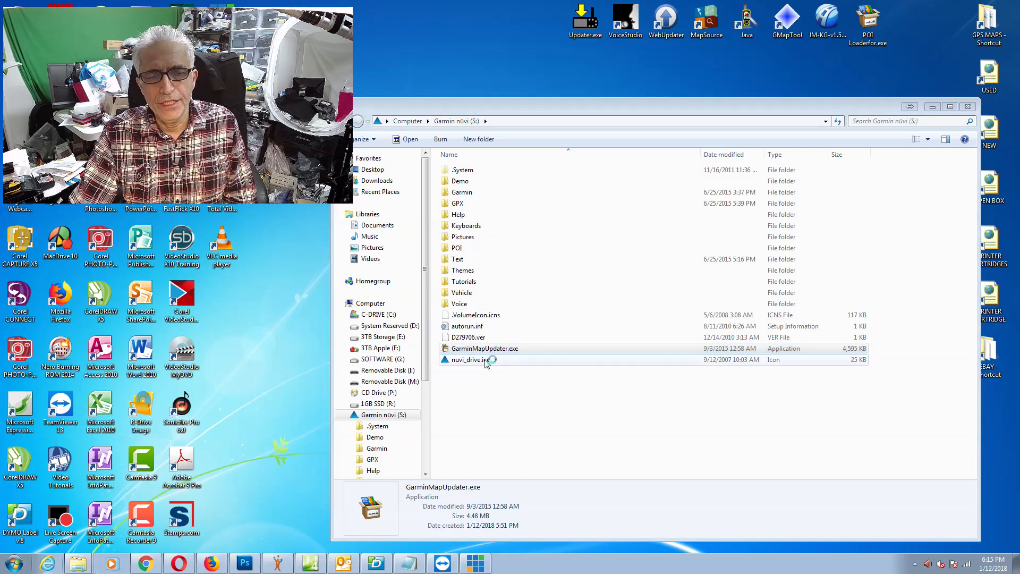
pyautogui.doubleClick(485, 349)
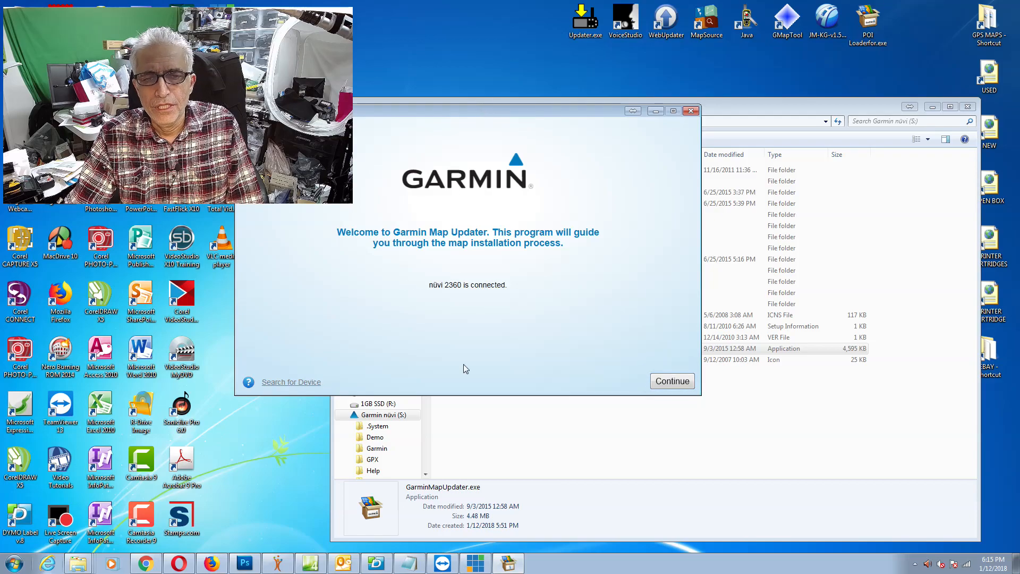
pyautogui.moveTo(445, 293)
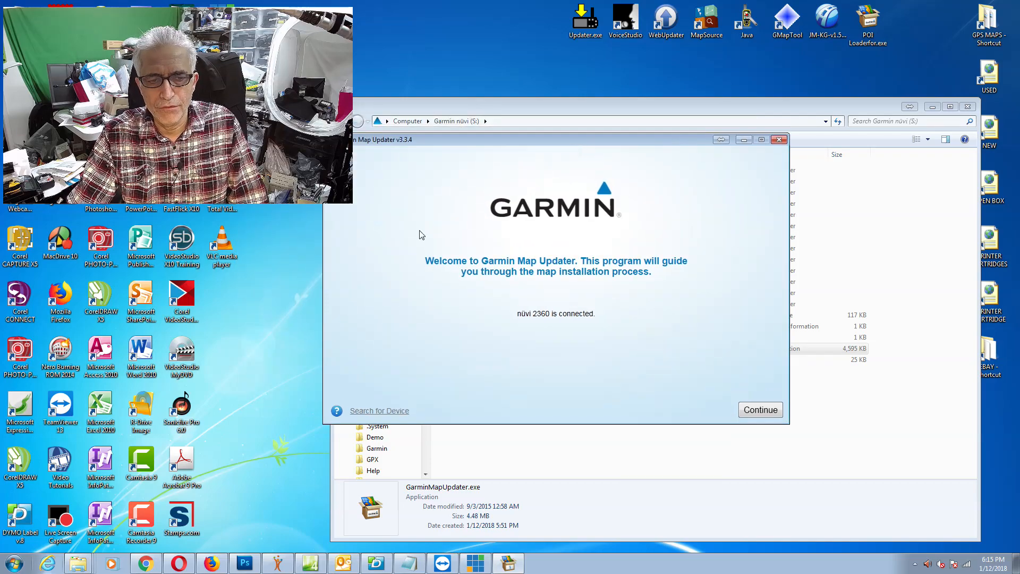
# - Continue past the welcome screen and accept the software license agreements
pyautogui.click(760, 410)
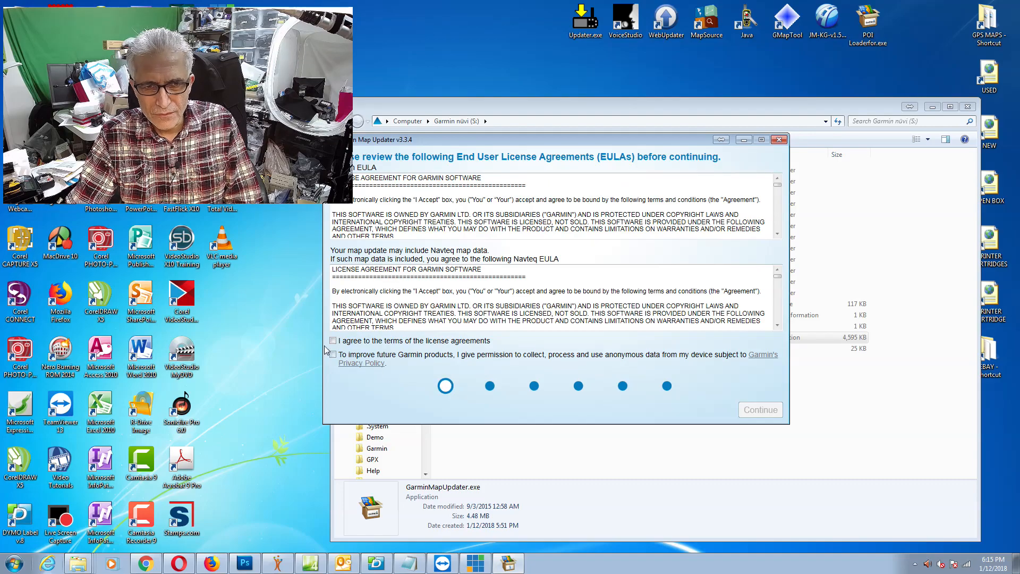
pyautogui.click(333, 340)
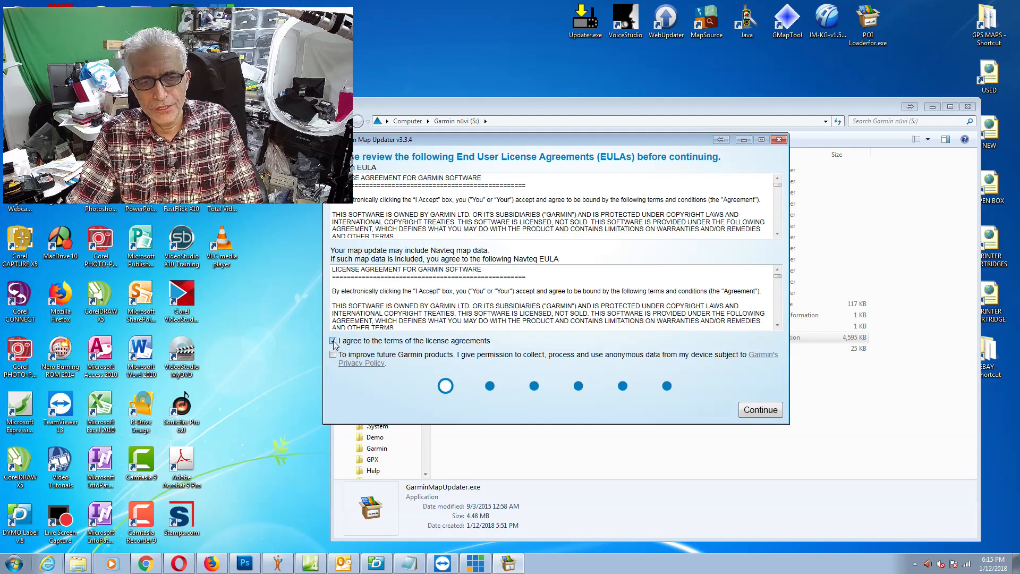
pyautogui.click(333, 340)
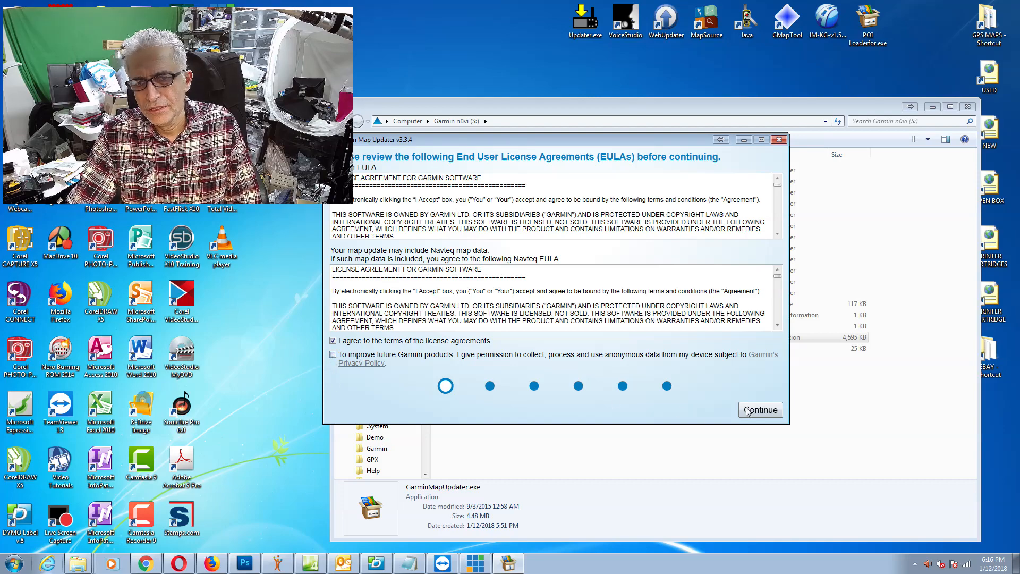
pyautogui.click(760, 410)
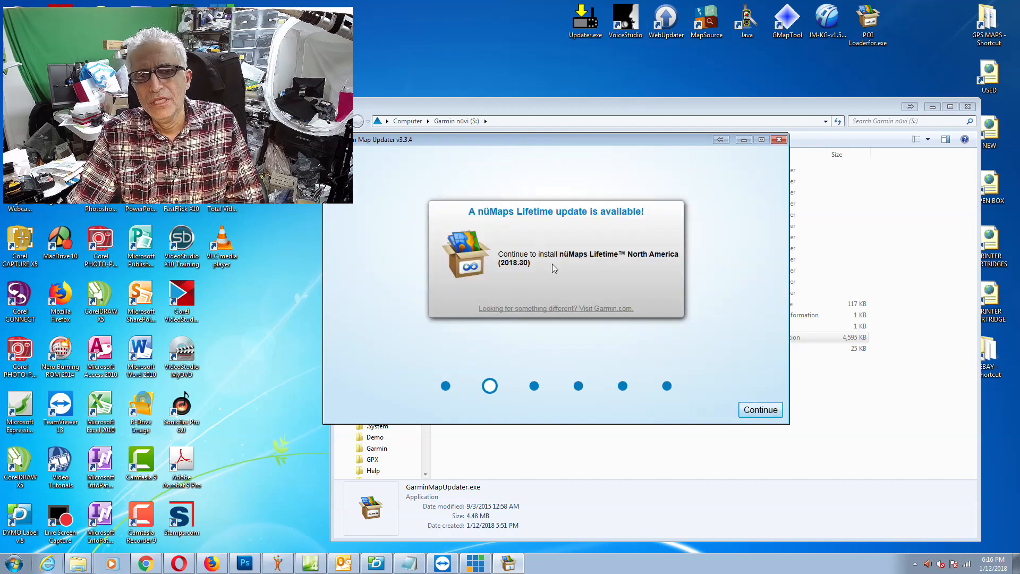
pyautogui.moveTo(498, 288)
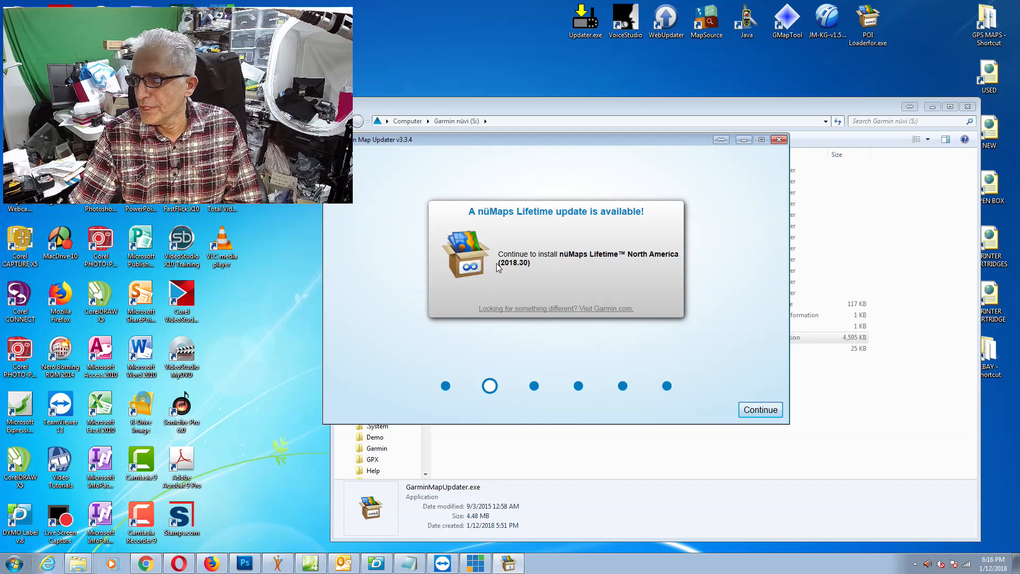
pyautogui.moveTo(477, 268)
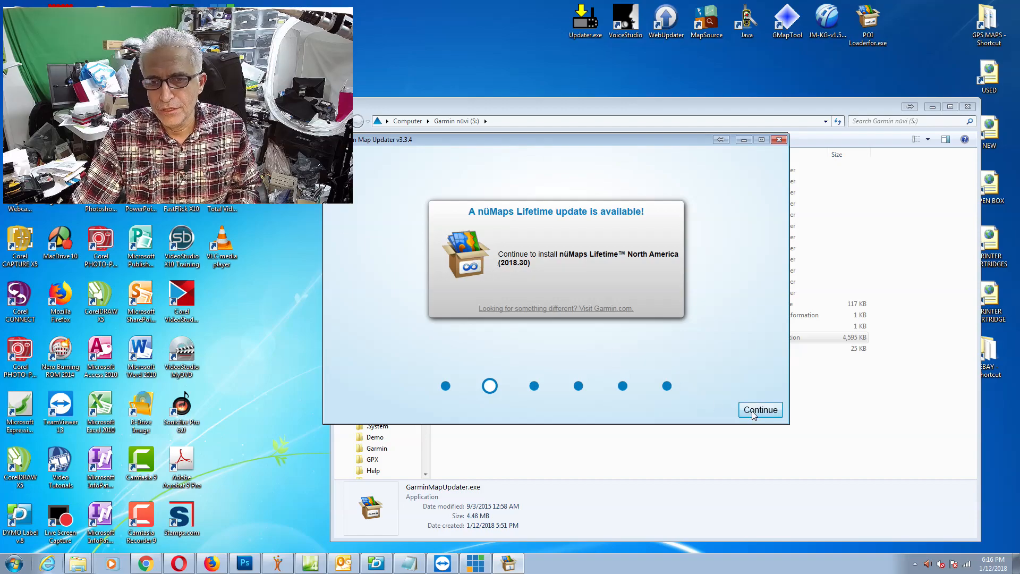
# - Accept the nüMaps Lifetime North America 2018.30 update and its map data license
pyautogui.click(761, 409)
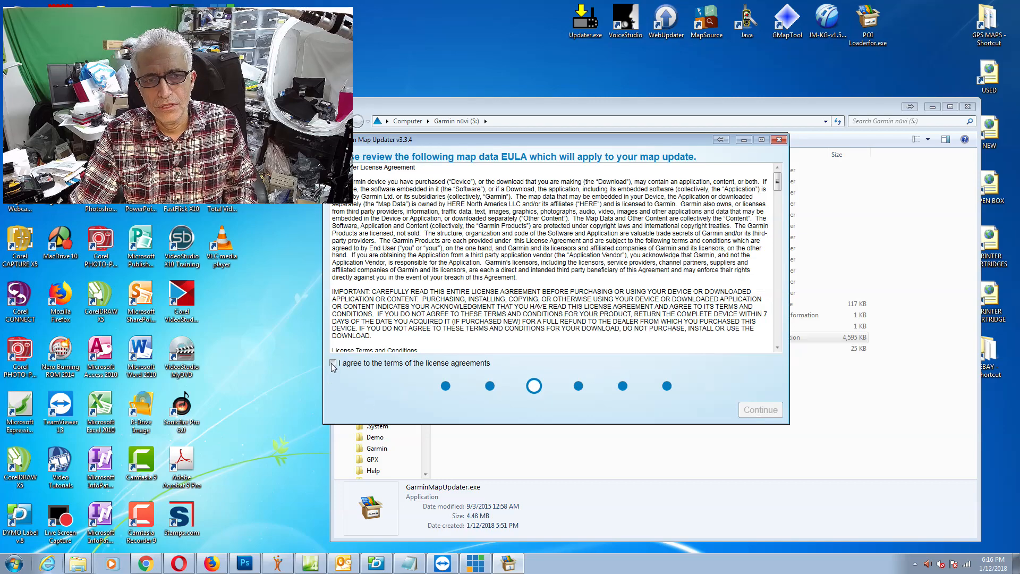
pyautogui.click(333, 363)
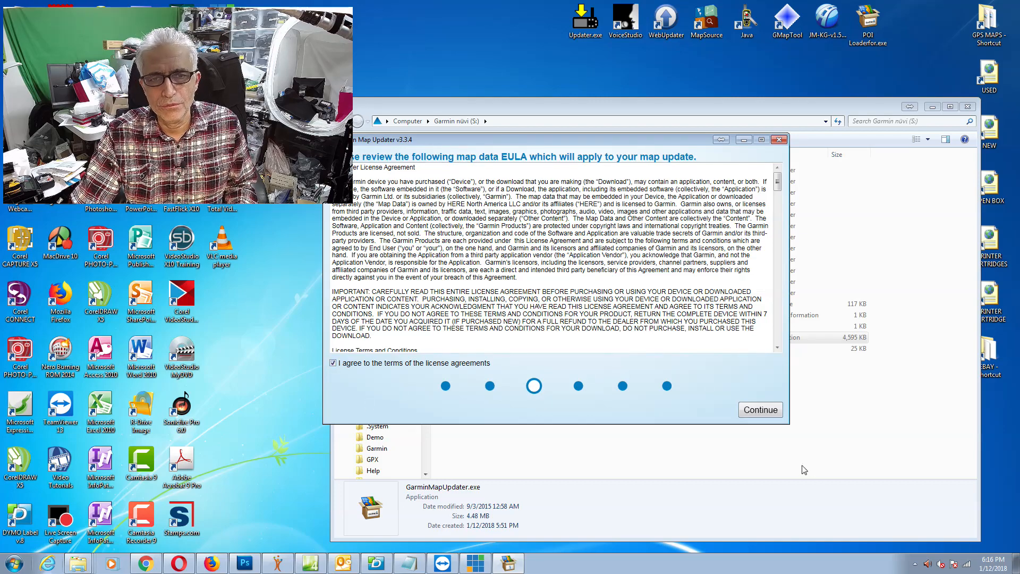
pyautogui.click(759, 410)
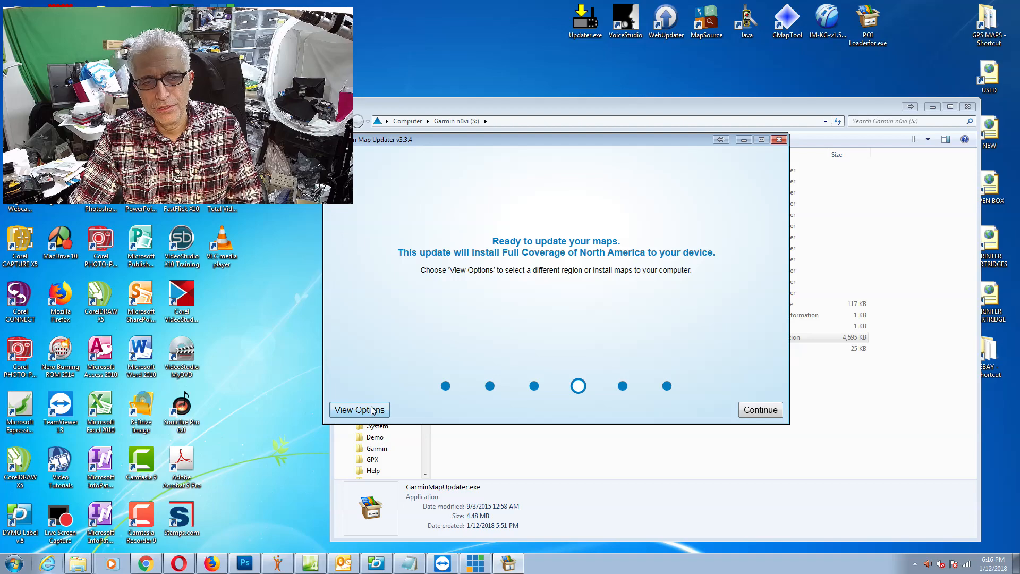
# - Keep 'Install to Device Only' in View Options and start the update, dismissing the hours-long notice
pyautogui.click(358, 410)
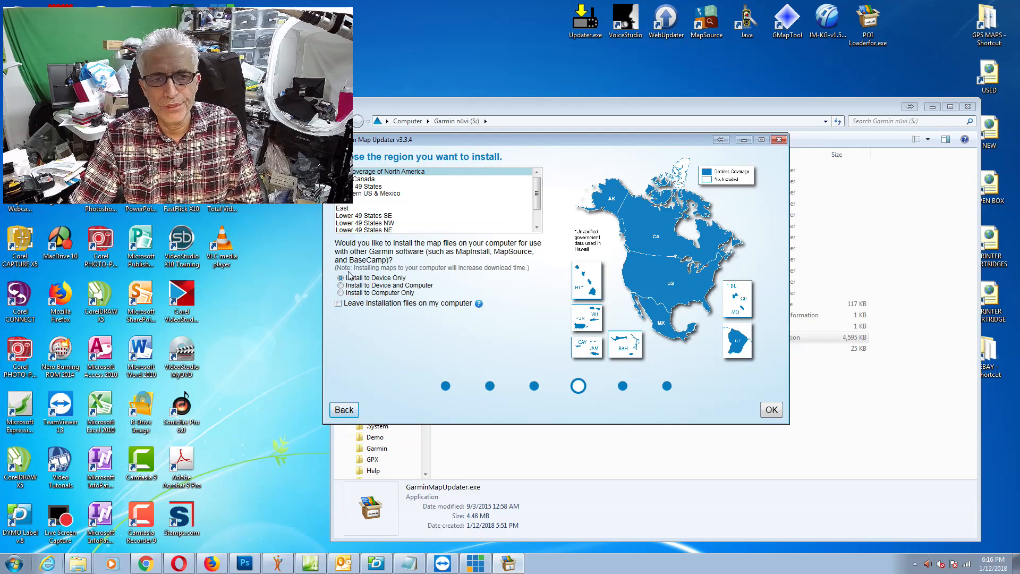
pyautogui.moveTo(389, 310)
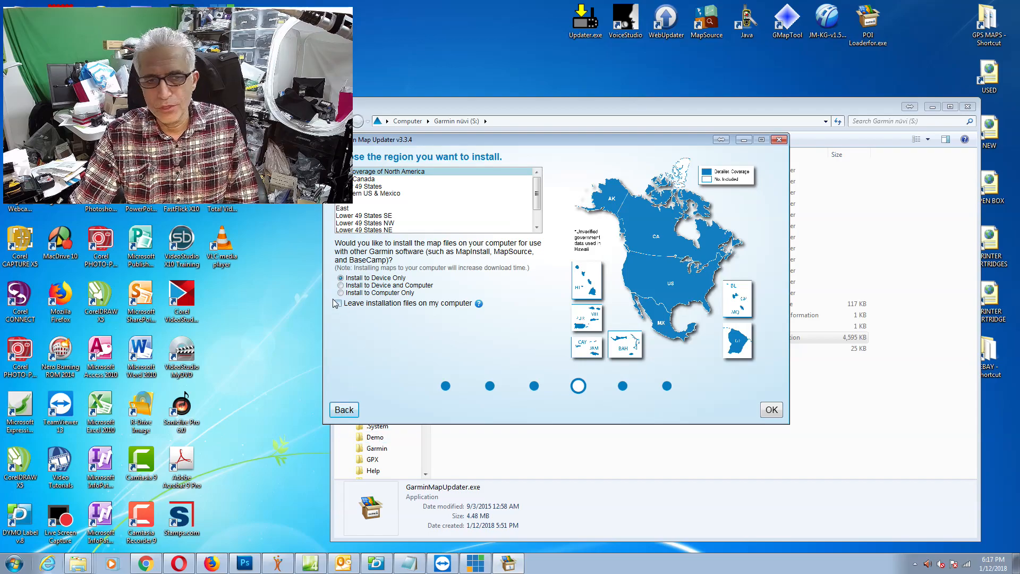
pyautogui.click(338, 303)
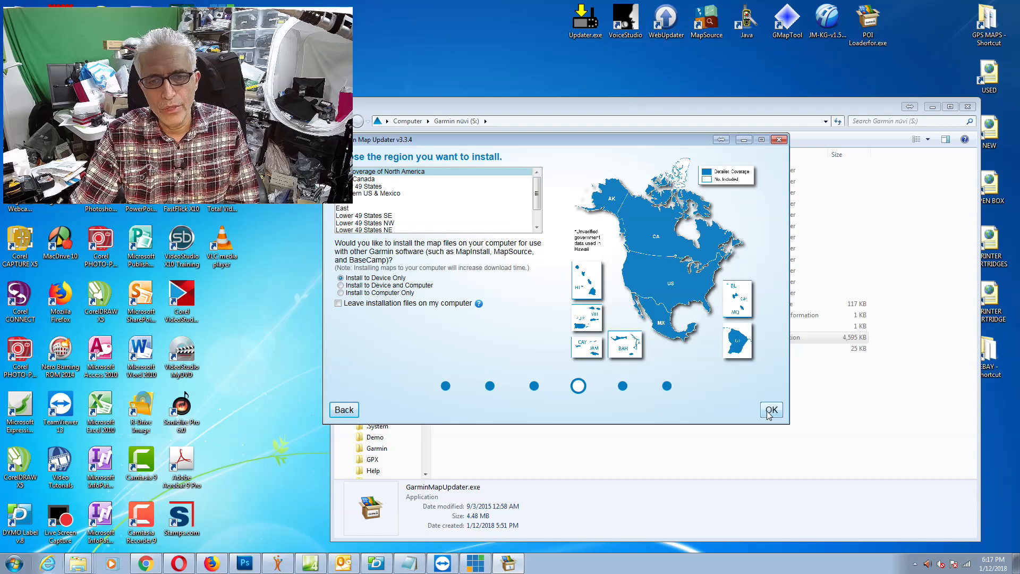
pyautogui.click(772, 410)
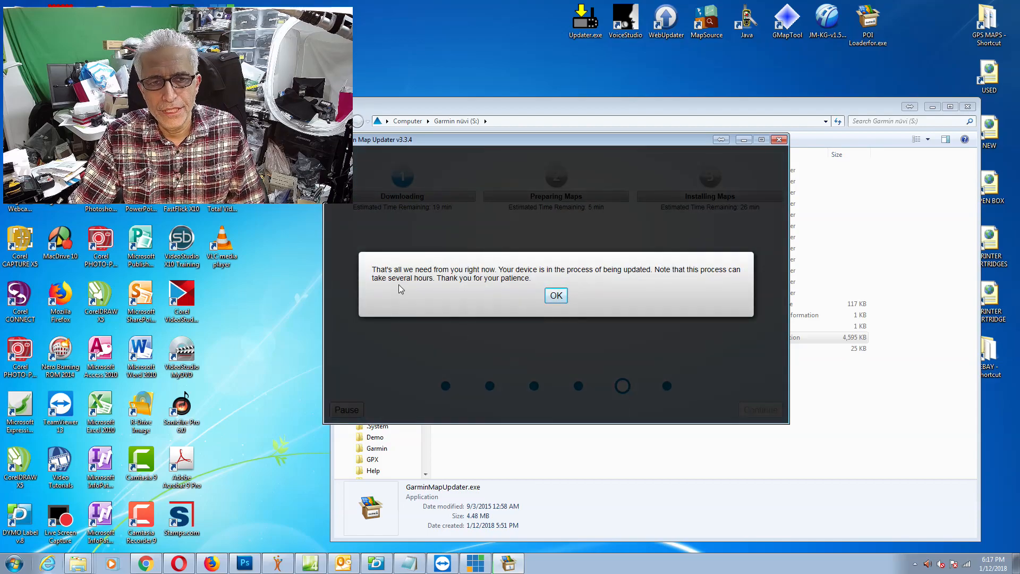
pyautogui.click(555, 295)
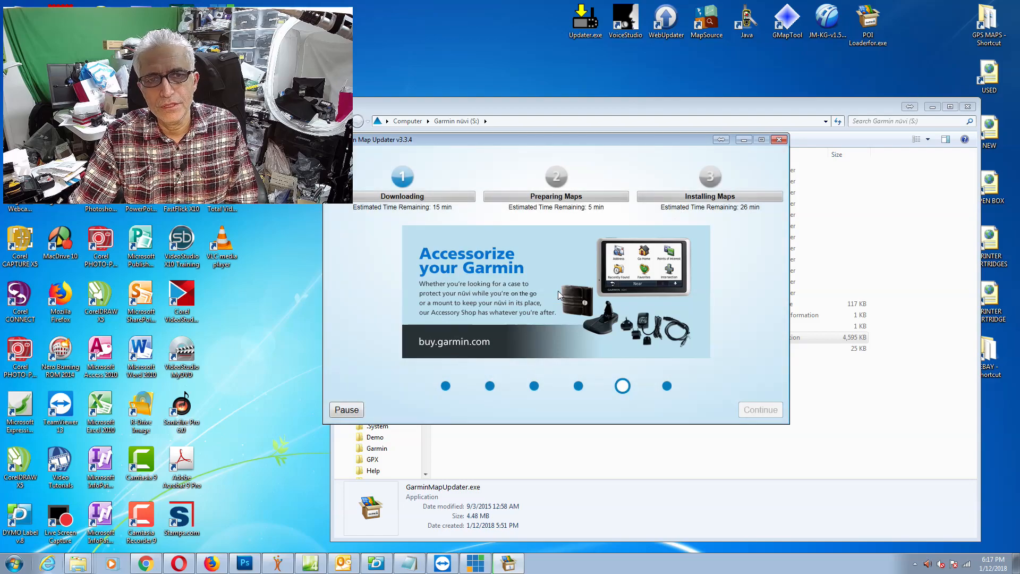
pyautogui.moveTo(482, 214)
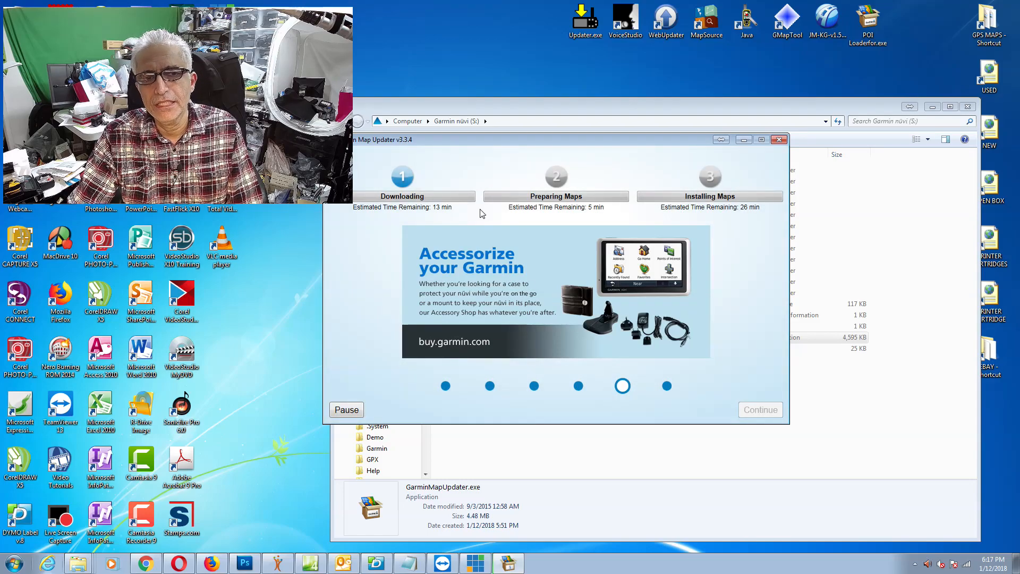